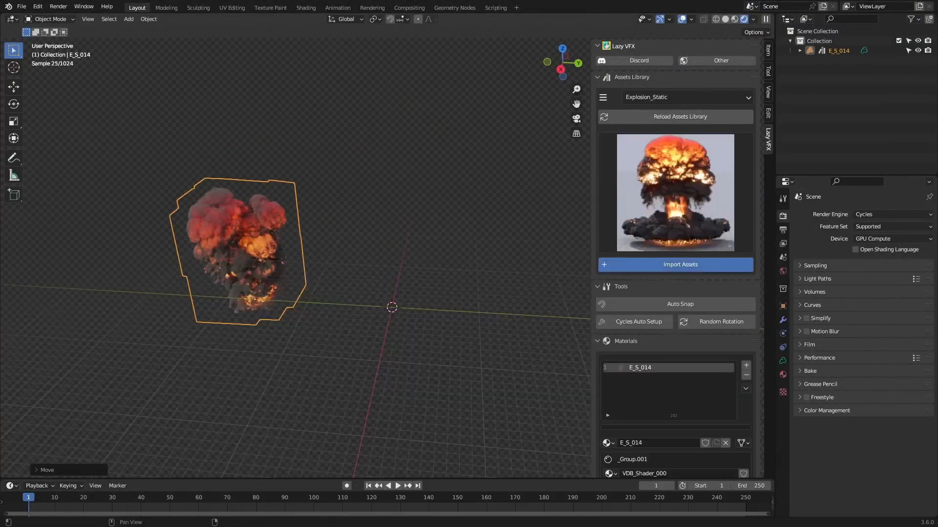
Step: Delete the explosion, then browse the Fire_Static, Explosion_Animated and Fire_Animated_Loop Lazy VFX libraries
click(680, 264)
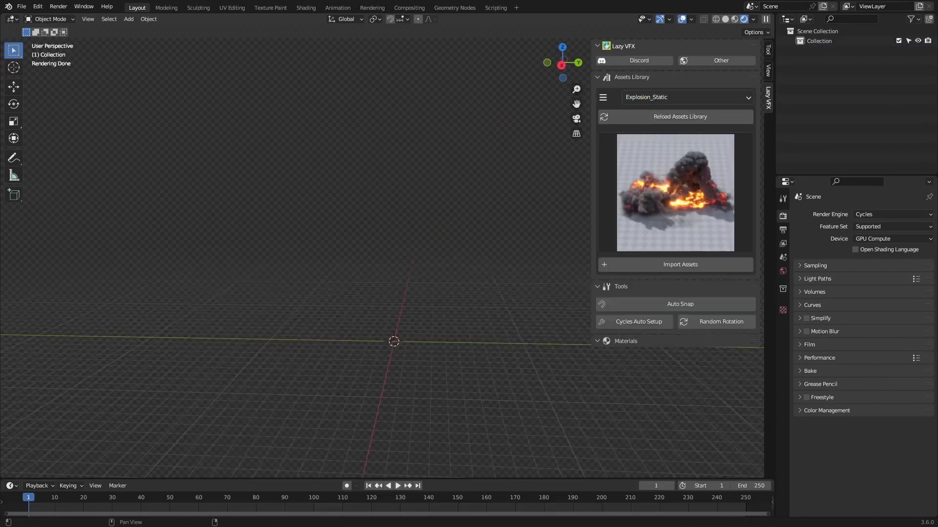
click(686, 97)
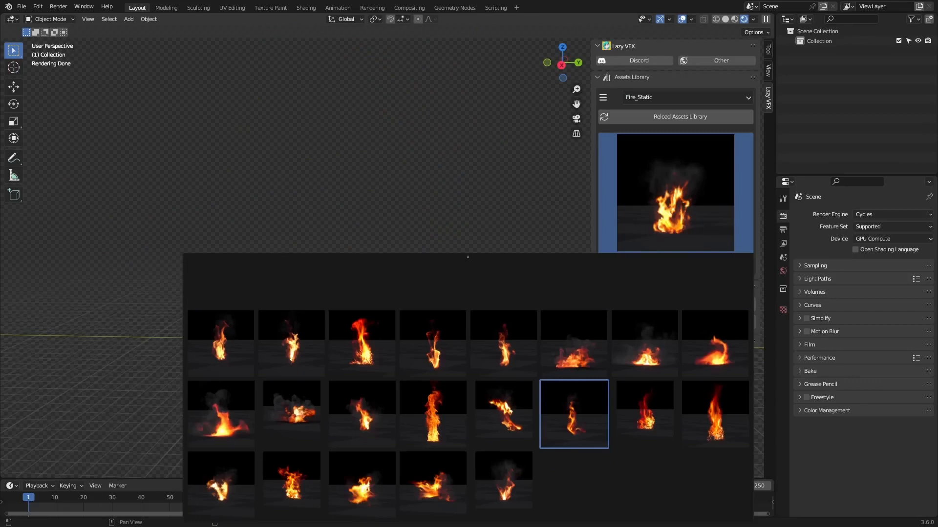
click(685, 97)
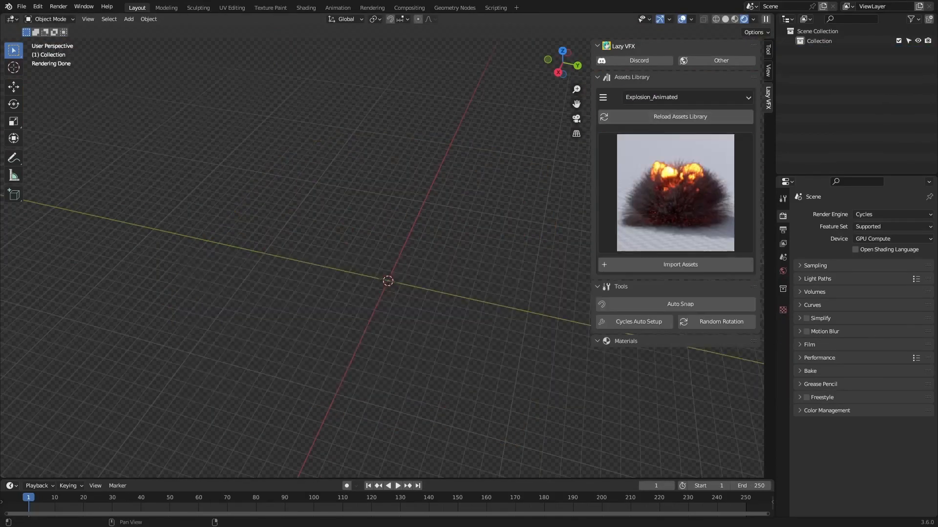
click(687, 97)
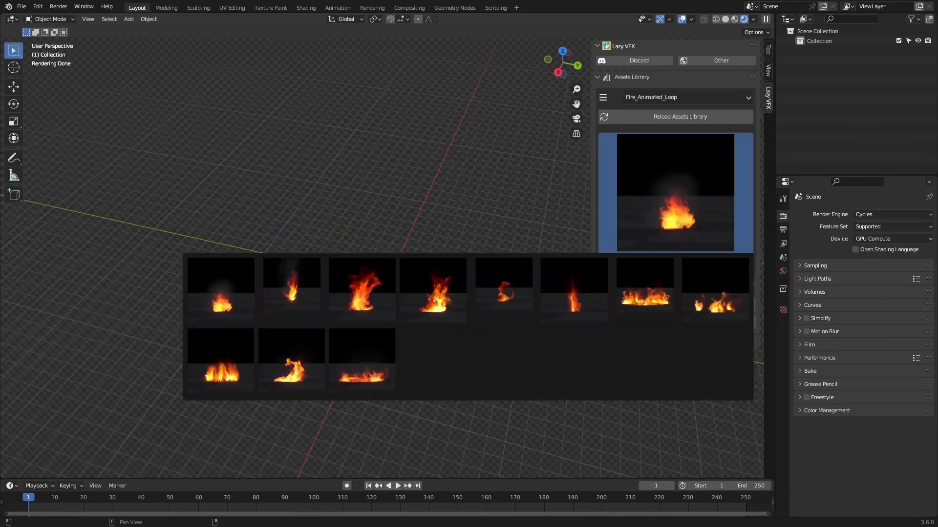
click(681, 96)
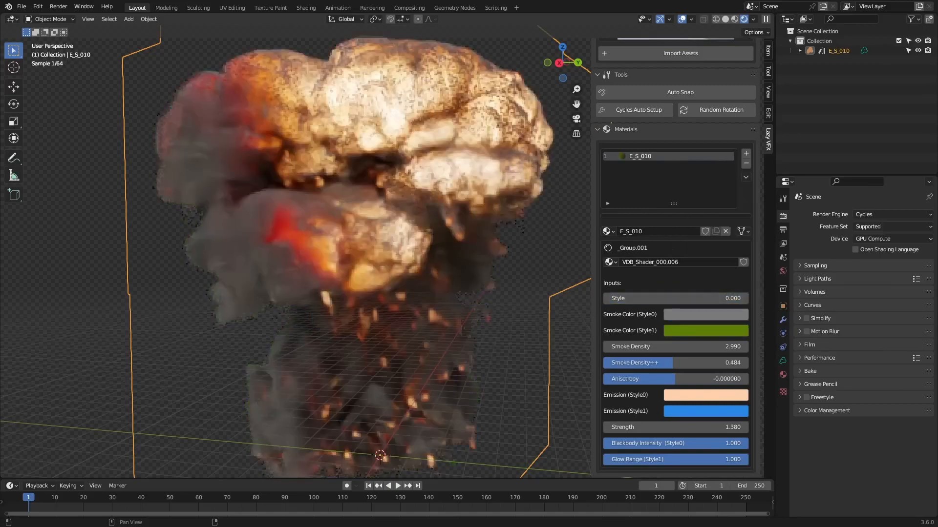
drag(658, 346, 741, 347)
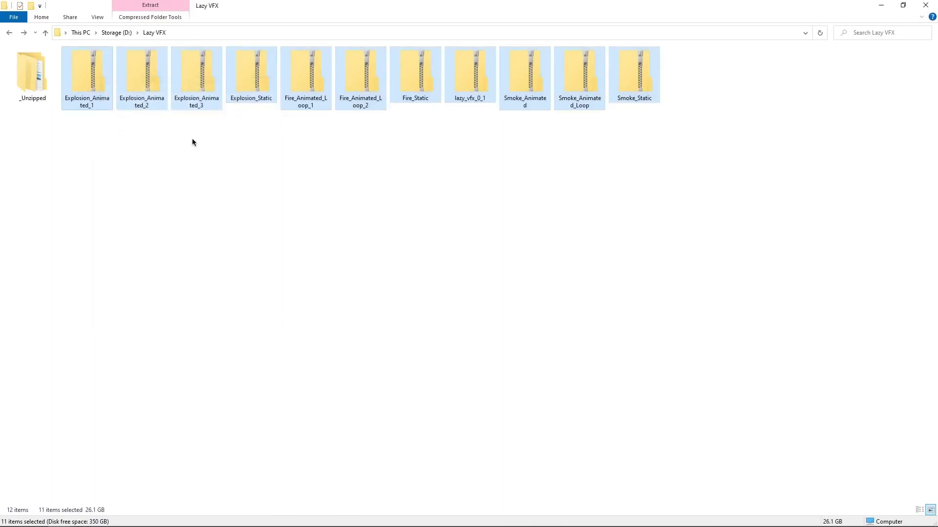
Step: Open _Unzipped and check that the seven asset folders total 62.5 GB, then close Properties
double_click(32, 72)
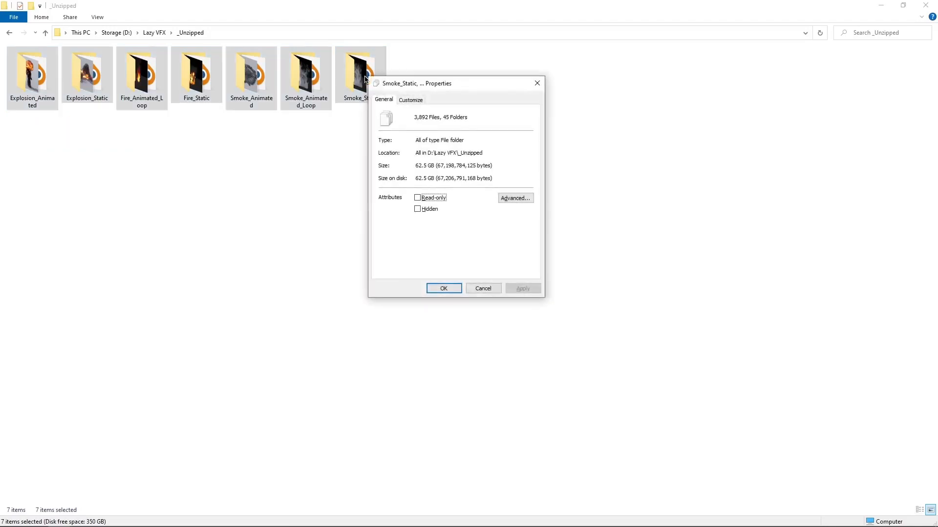
mouse_move(489, 78)
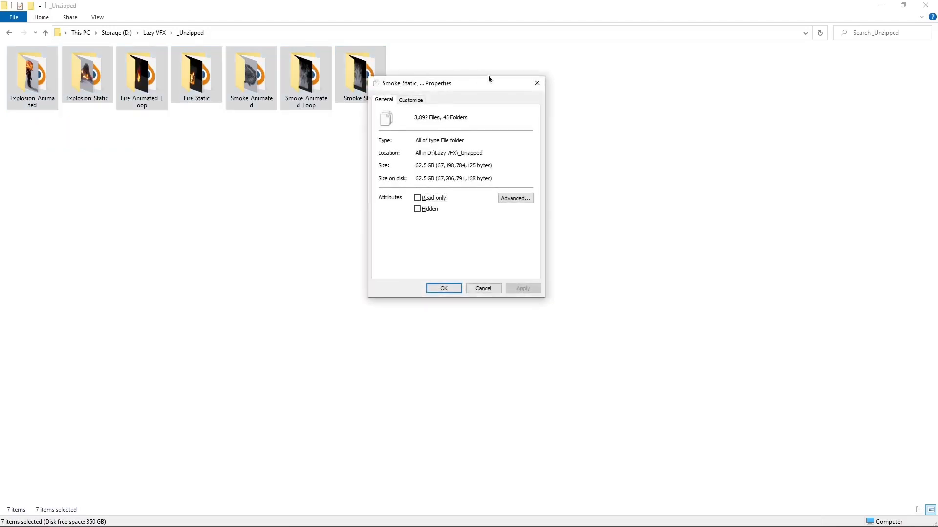
click(483, 288)
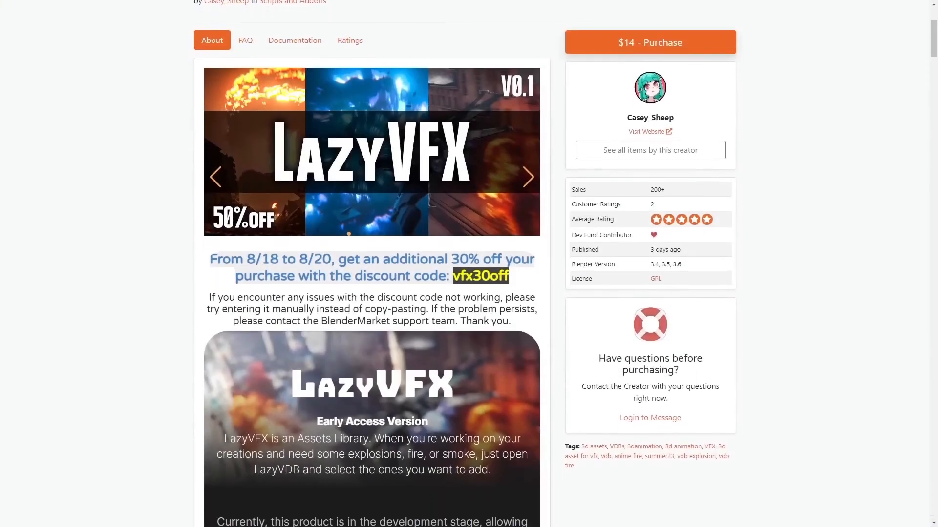
Step: Scroll the LazyVFX page down to the Assets Library, Customizable Shaders and File Sizes sections
scroll(down, 3)
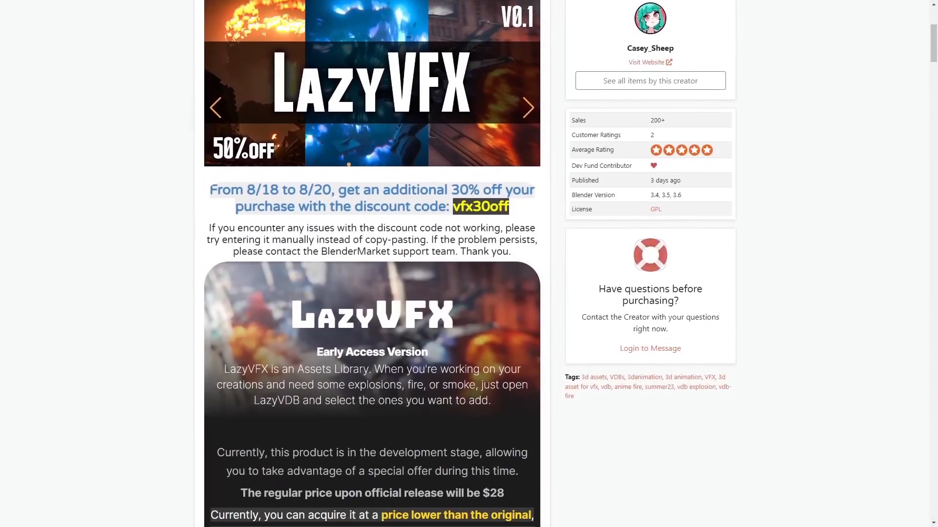
scroll(down, 3)
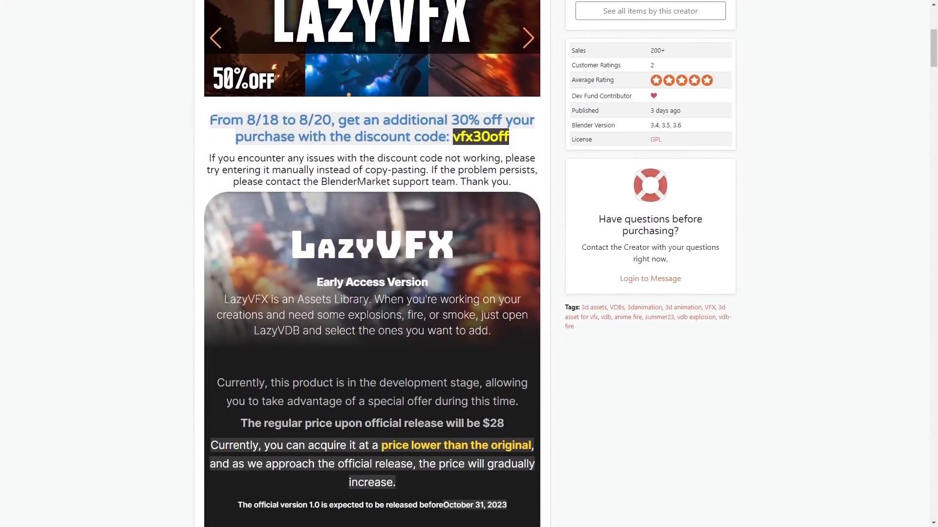
scroll(down, 3)
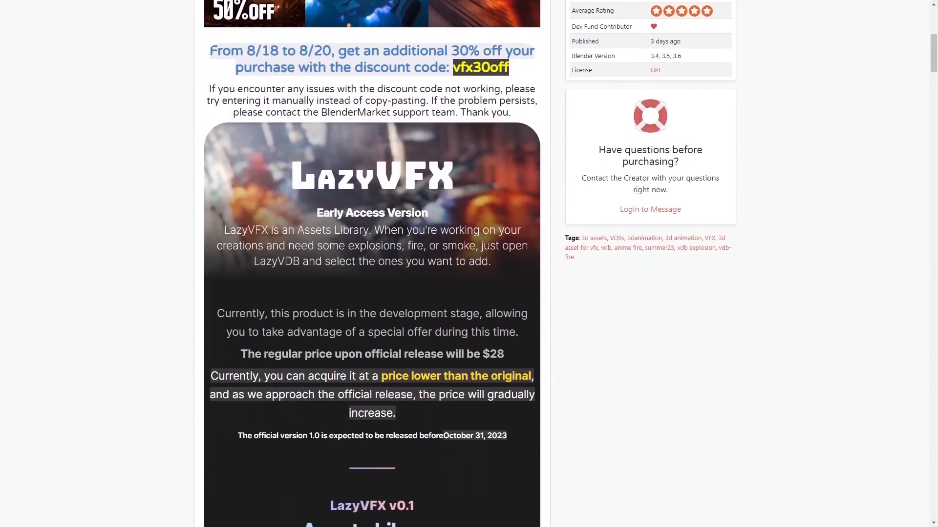
scroll(down, 3)
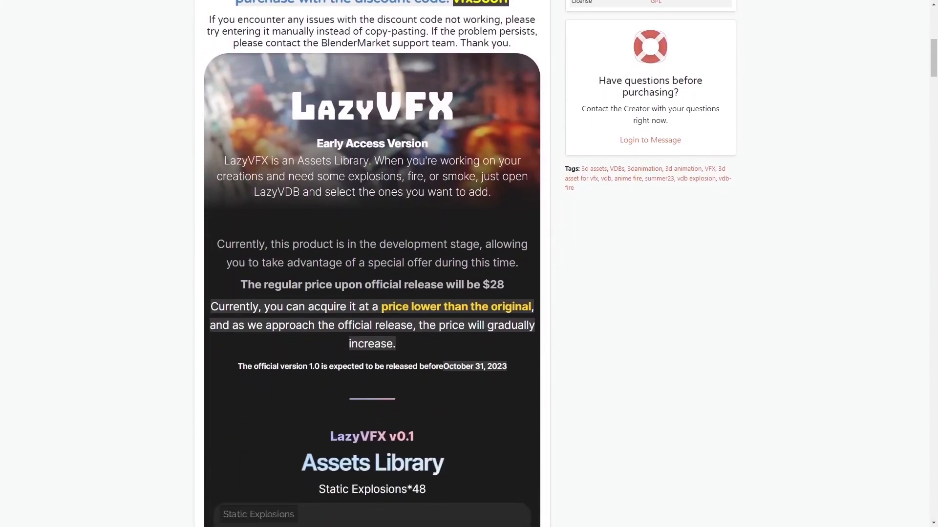
scroll(down, 3)
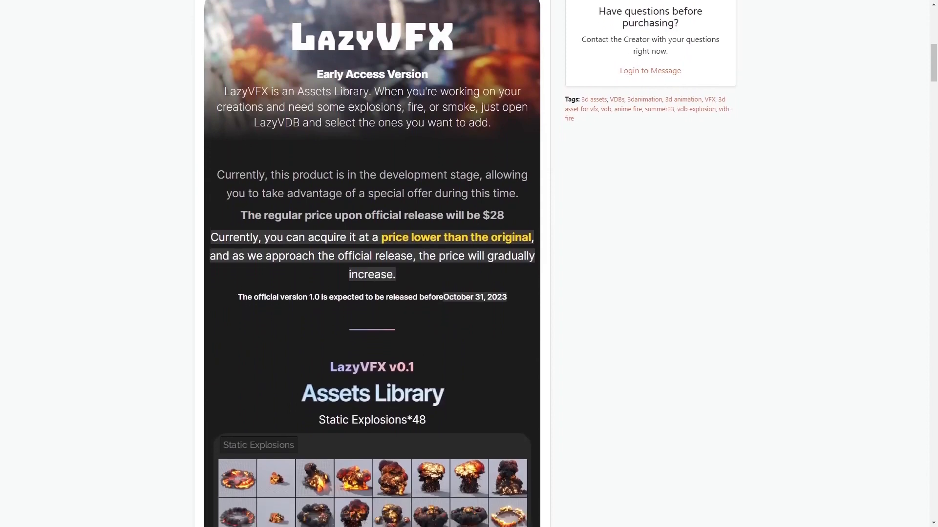
scroll(down, 3)
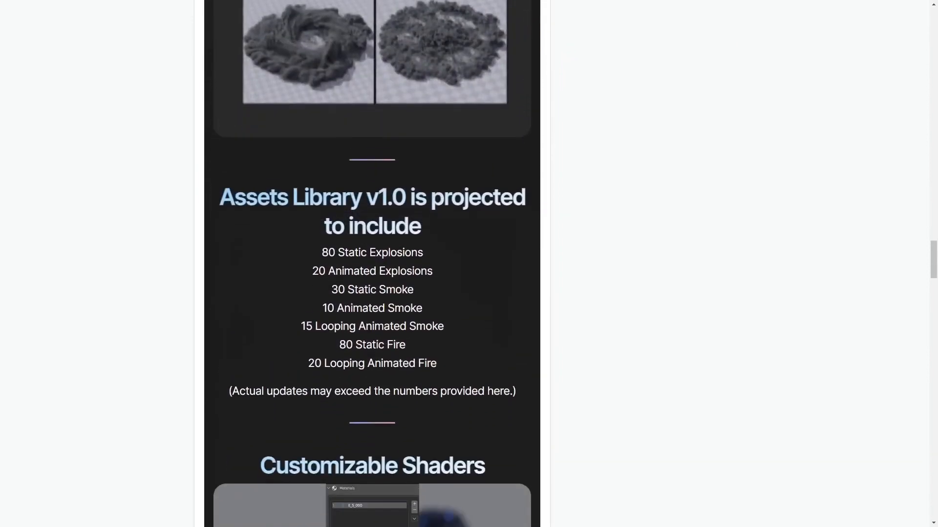
scroll(down, 3)
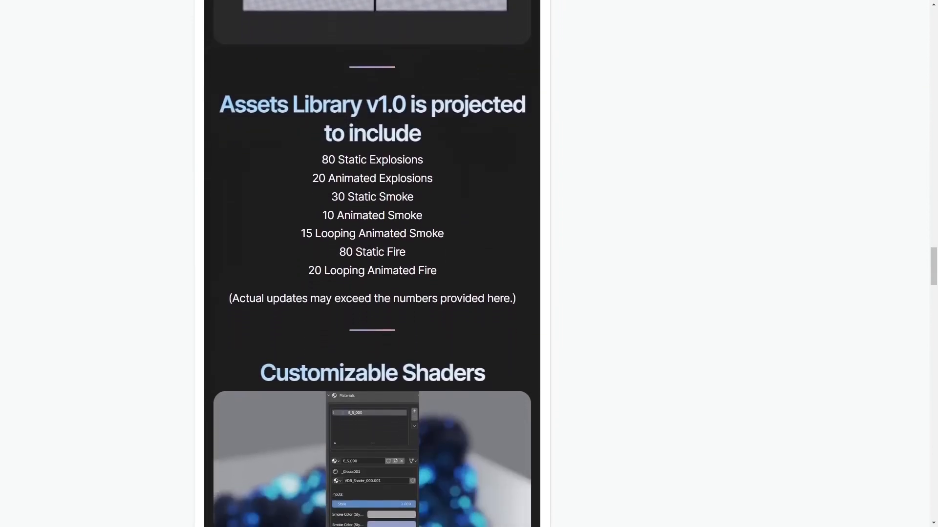
scroll(down, 3)
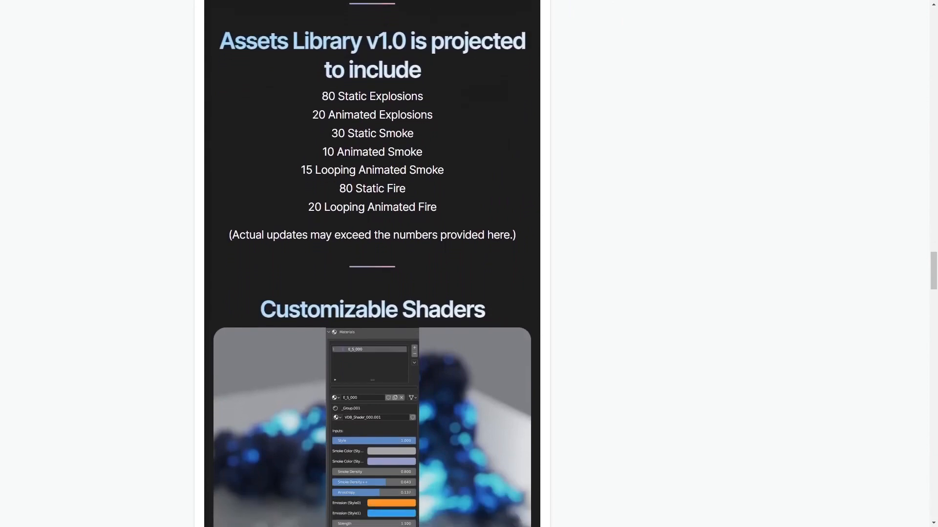
scroll(down, 3)
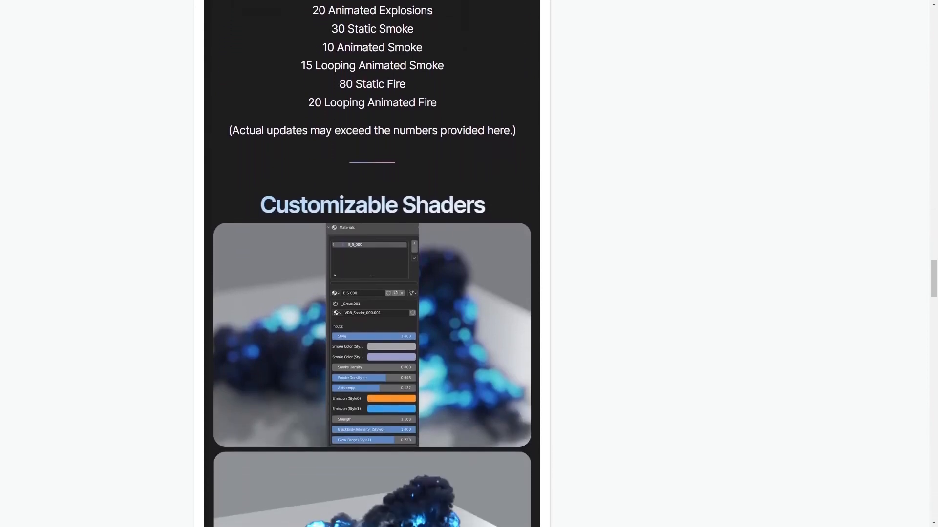
scroll(down, 3)
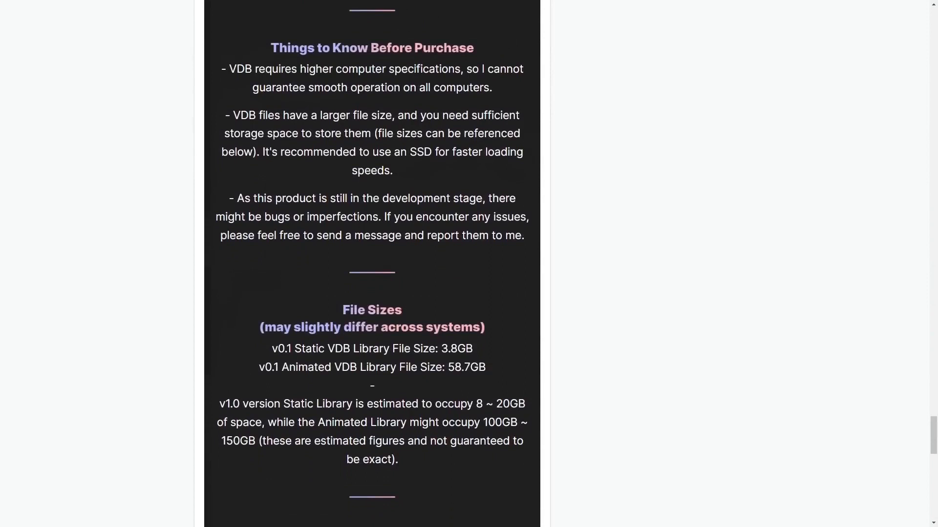
scroll(down, 3)
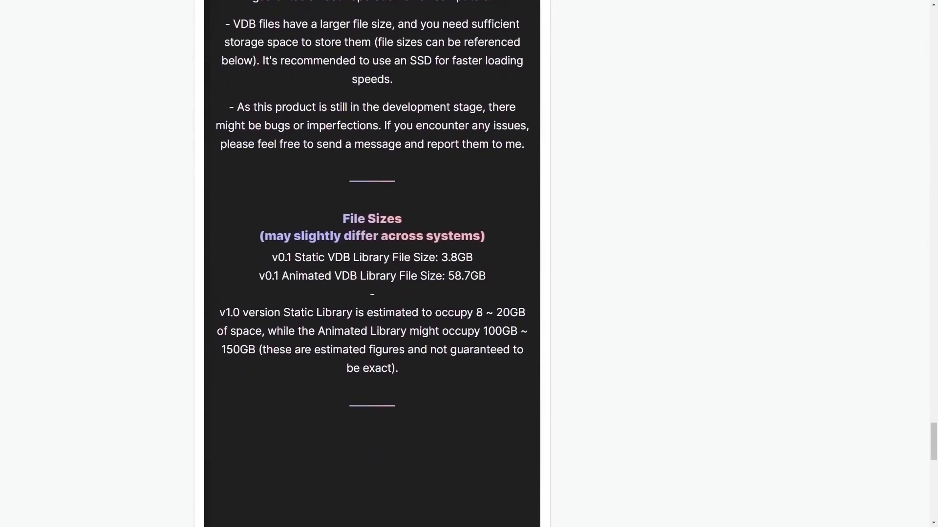